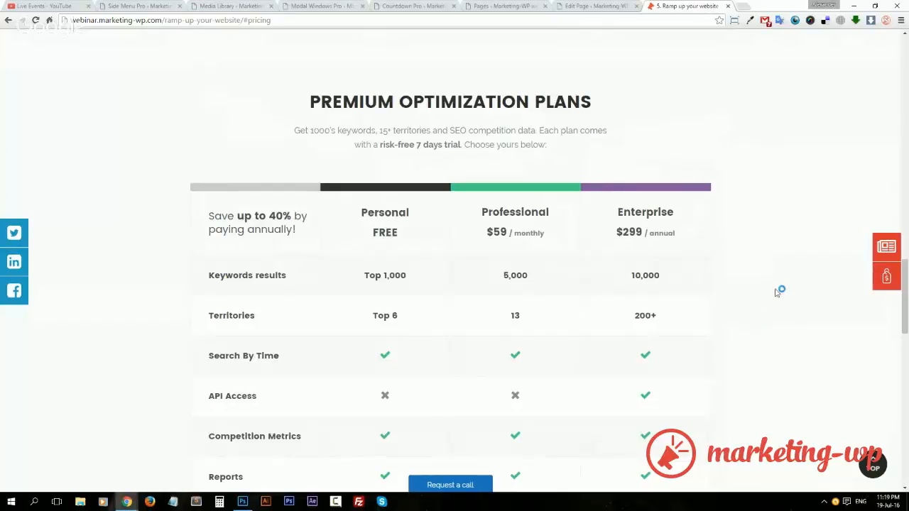
mouse_move(788, 272)
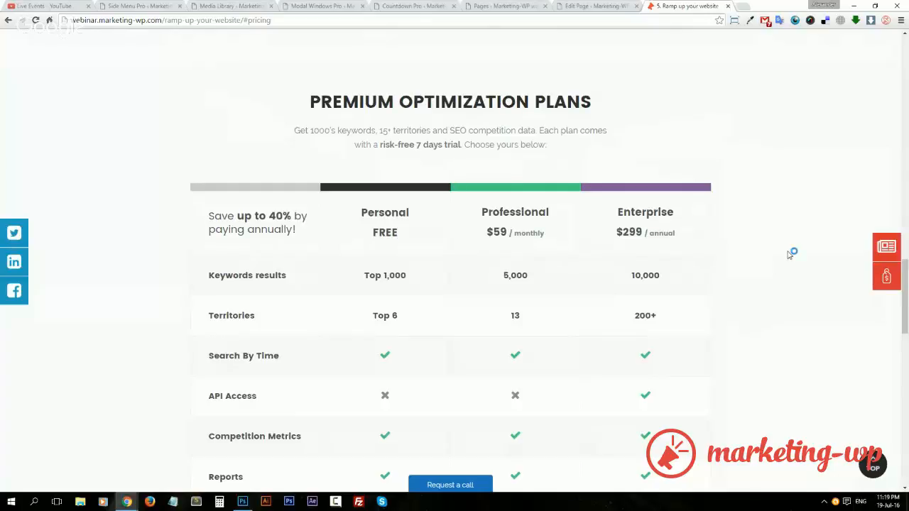
mouse_move(790, 256)
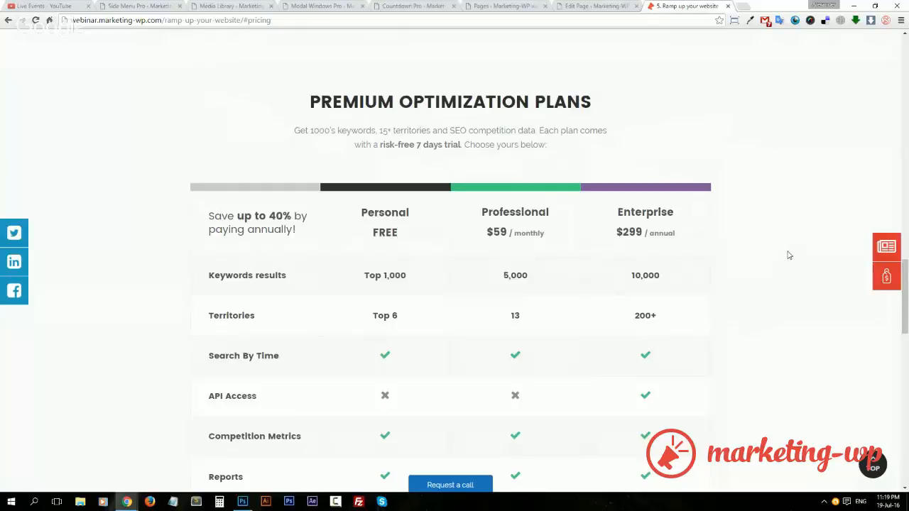
mouse_move(802, 229)
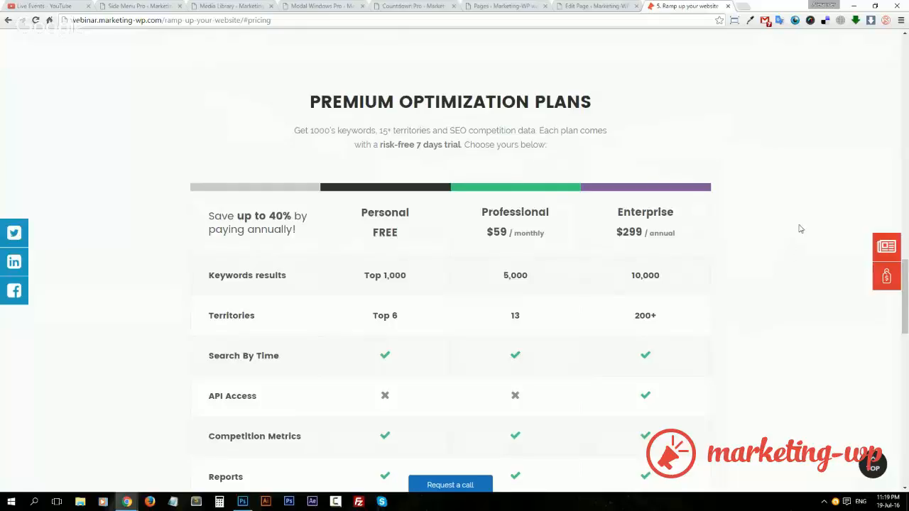
mouse_move(746, 251)
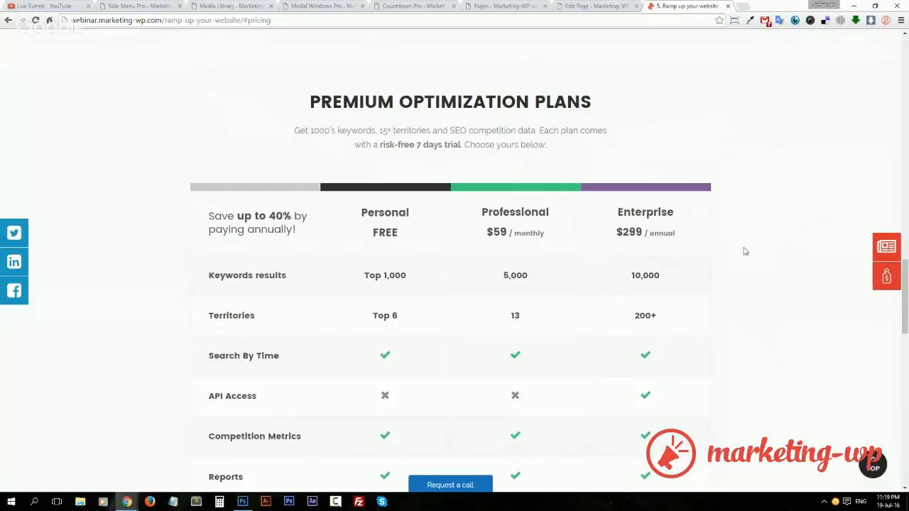
mouse_move(659, 439)
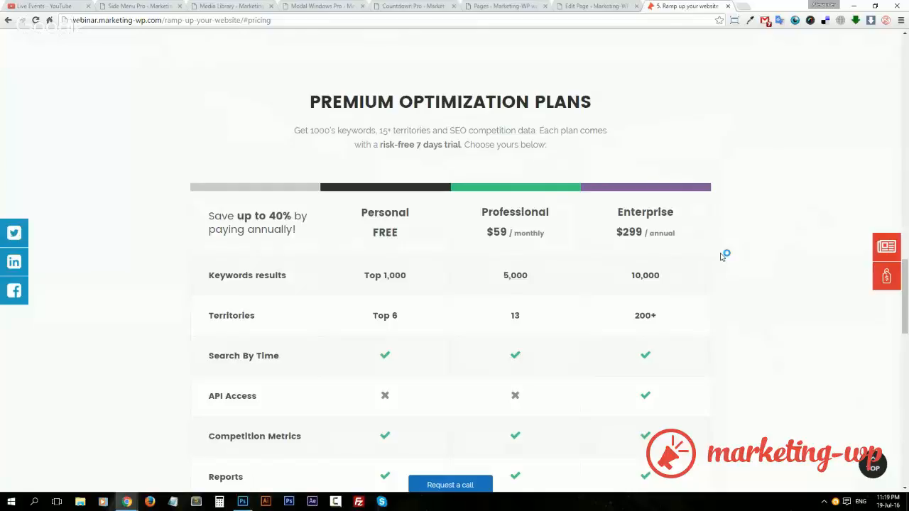
mouse_move(736, 237)
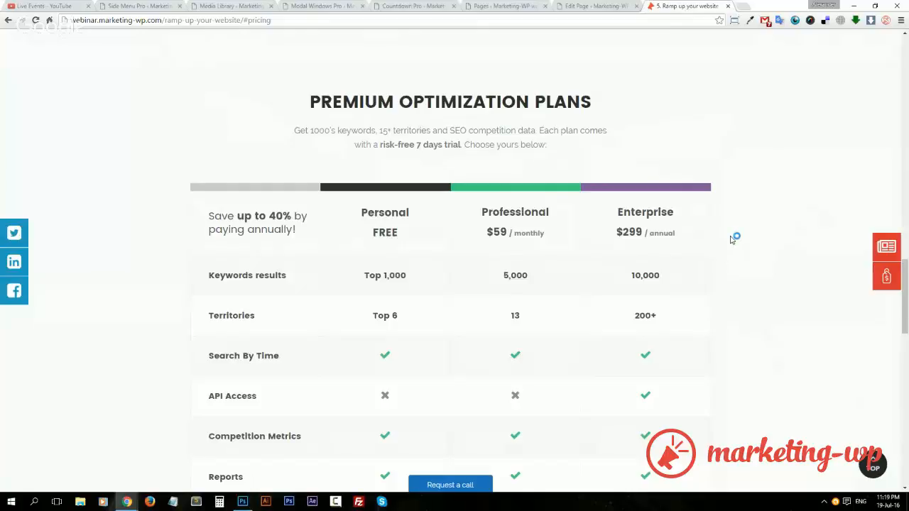
mouse_move(733, 238)
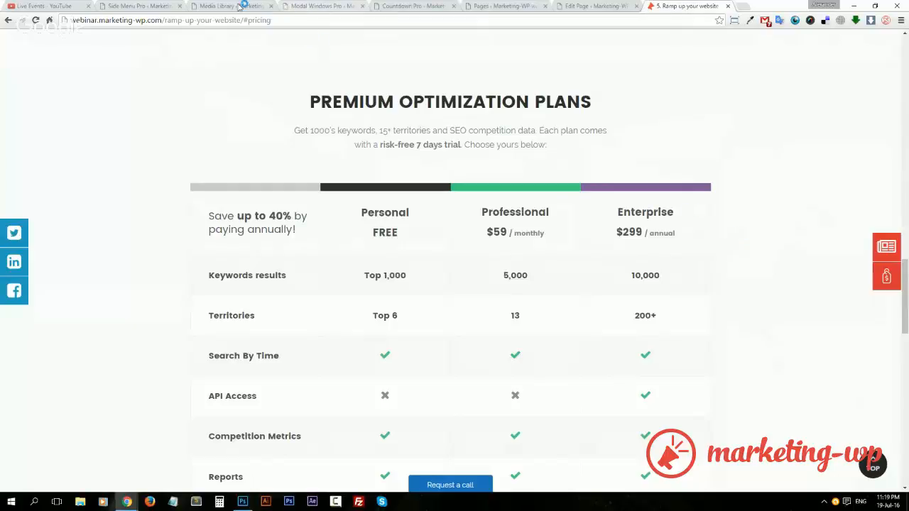
- Duplicate the Pricing item from the Side Menu Pro list
click(139, 6)
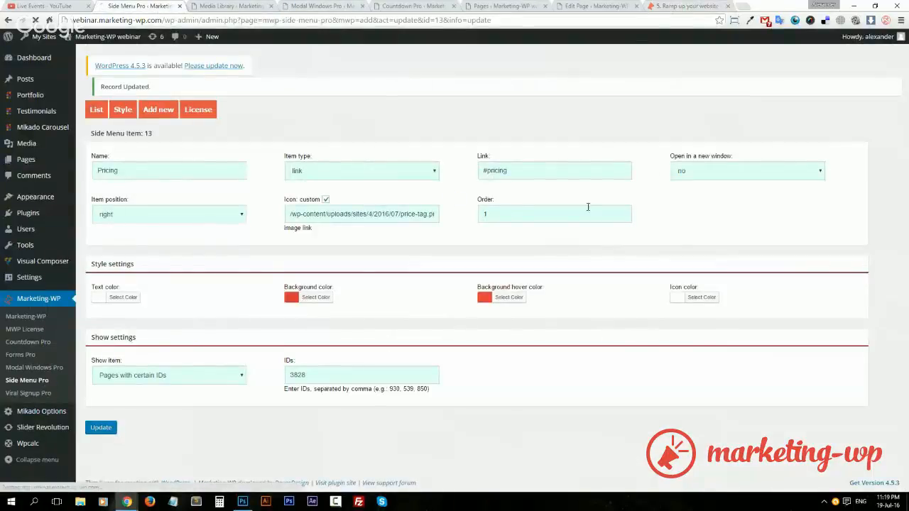
click(96, 110)
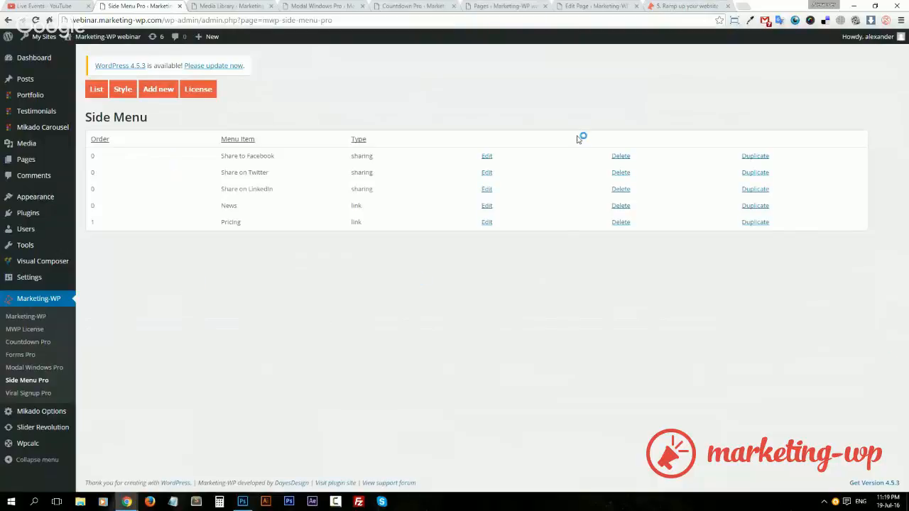
mouse_move(786, 233)
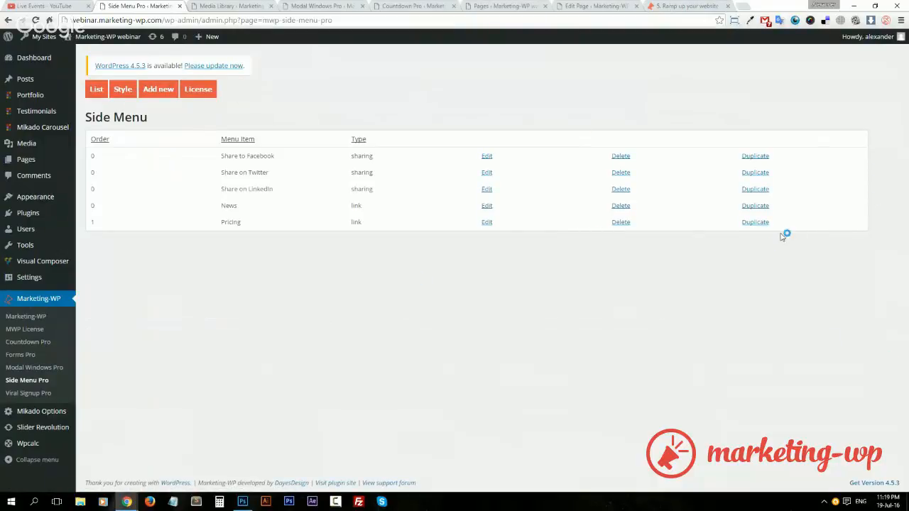
mouse_move(830, 258)
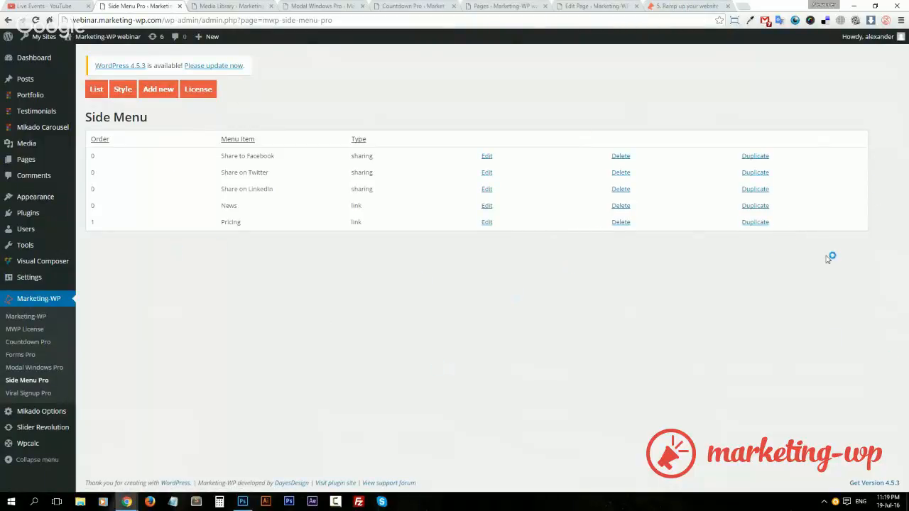
click(756, 222)
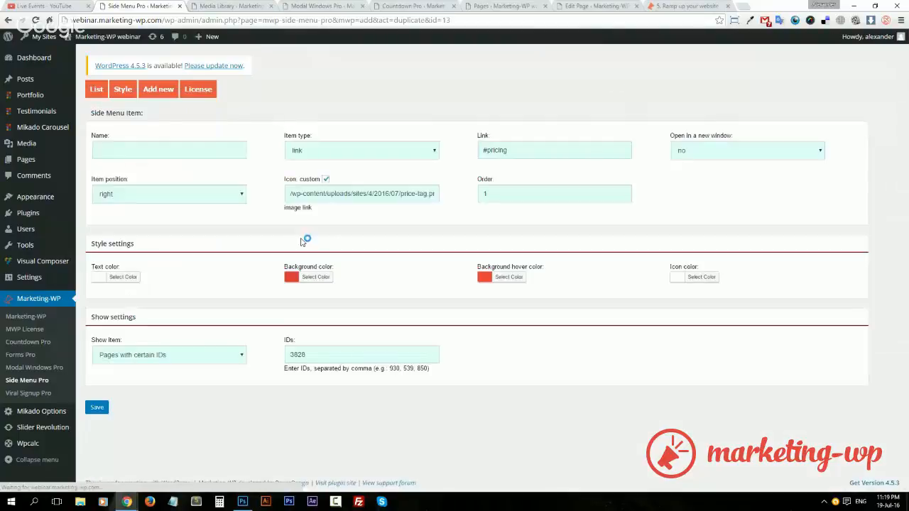
- Set the duplicated item's type to modal window
click(361, 150)
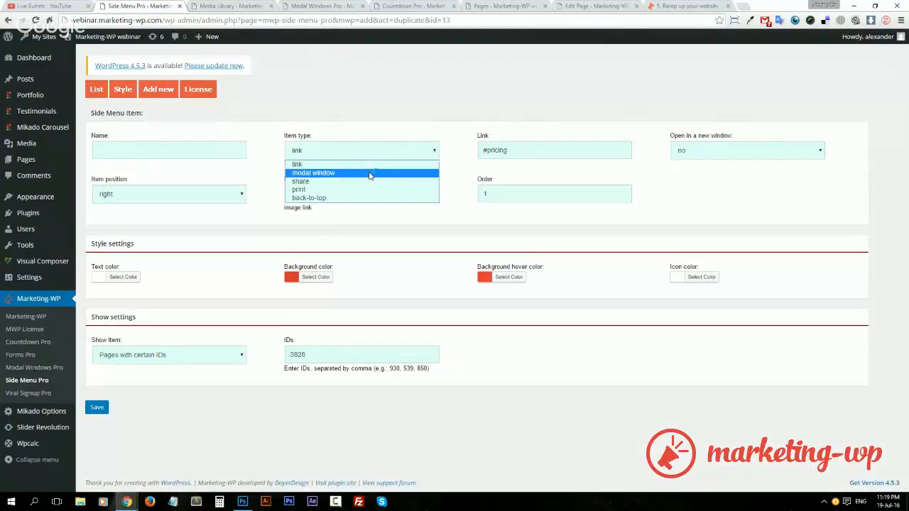
click(312, 174)
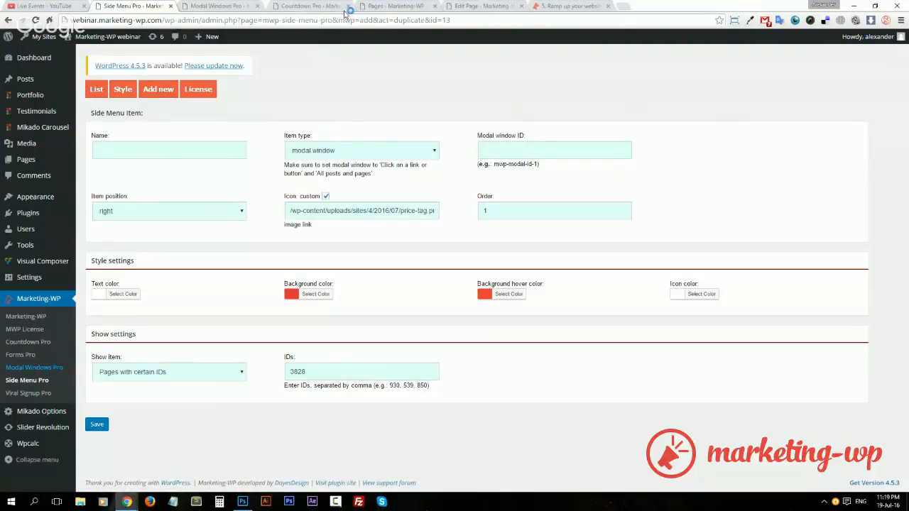
click(306, 6)
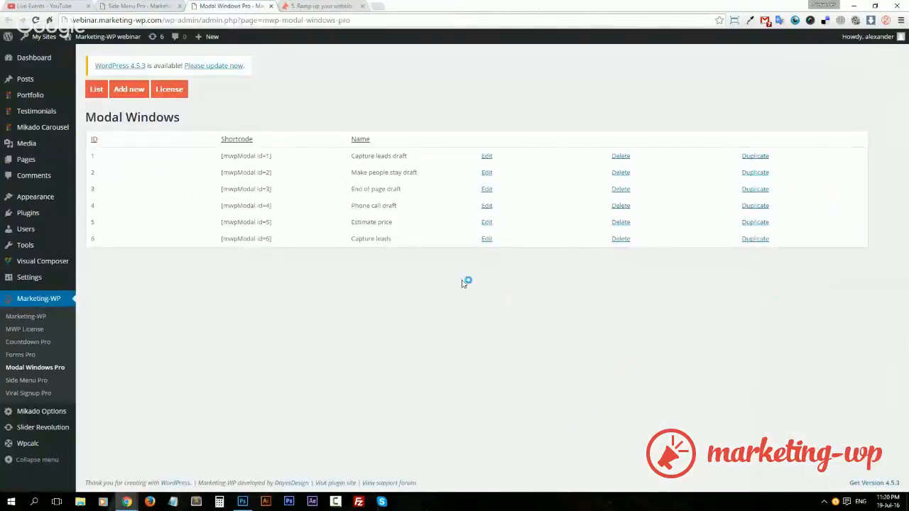
double_click(371, 222)
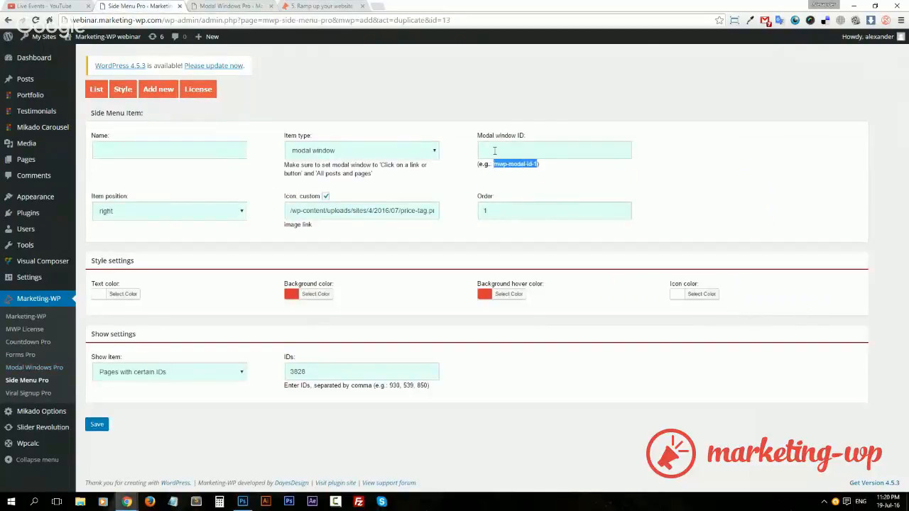
- Link the item to the modal, name it 'Calculate price', position it left and start its green background
text(mwp-modal-id-1)
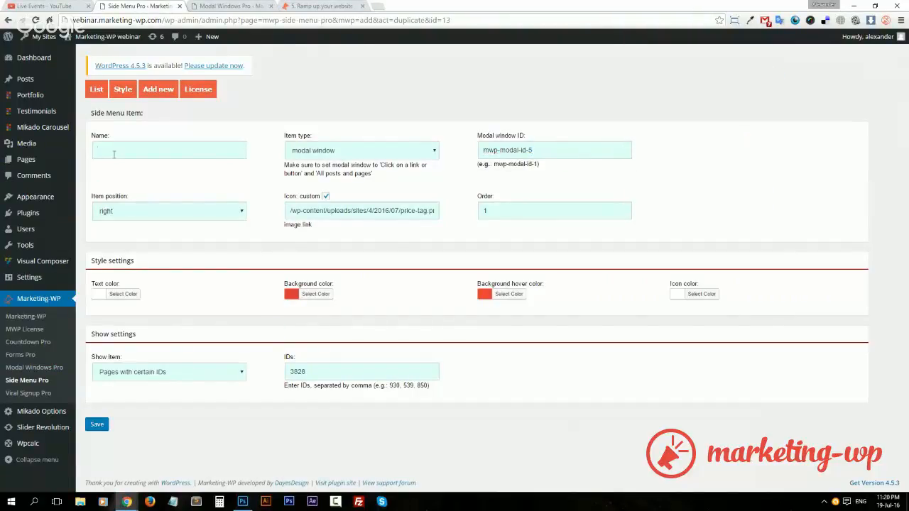
text(Calculate)
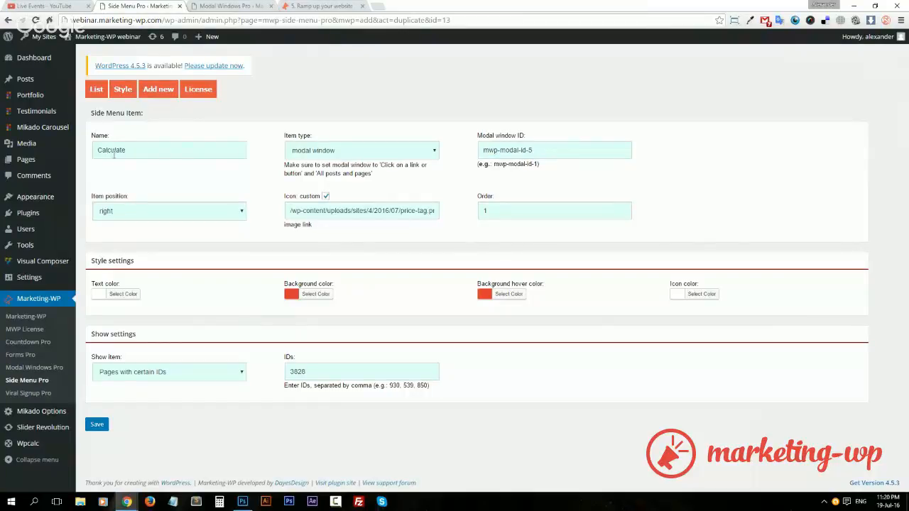
text(price)
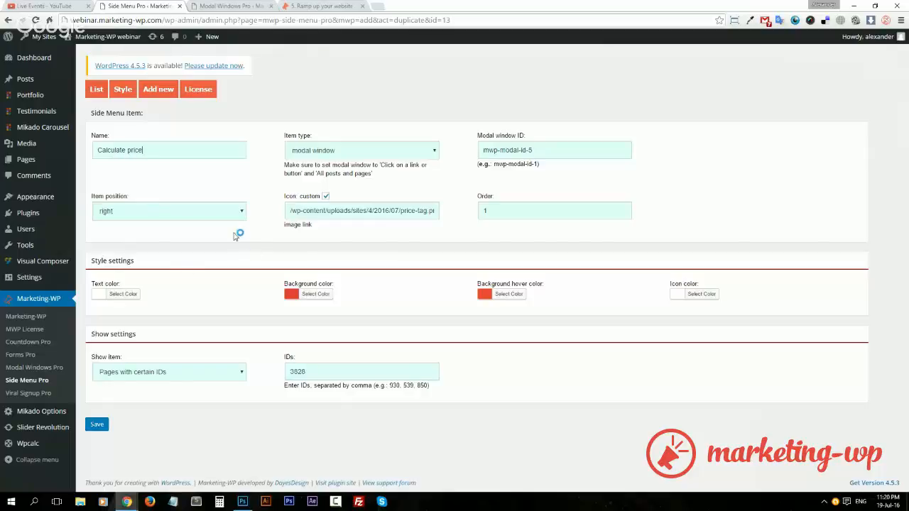
click(169, 211)
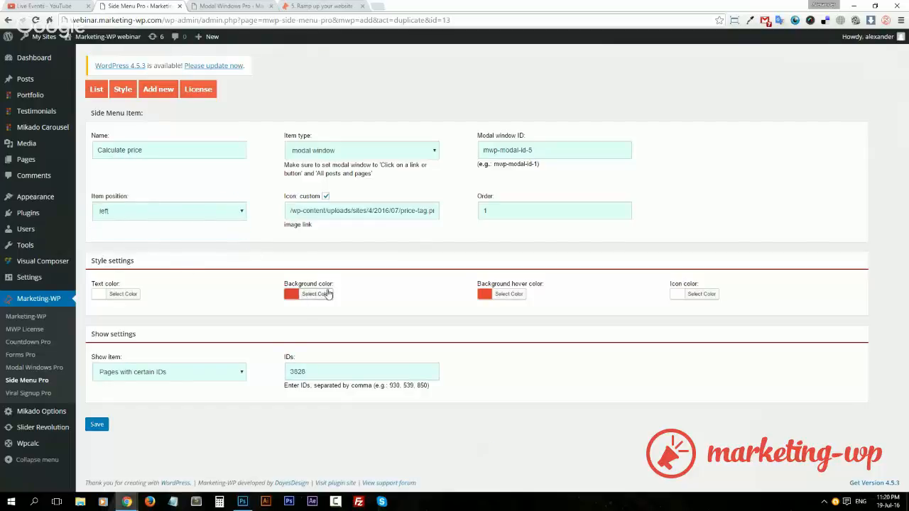
click(317, 293)
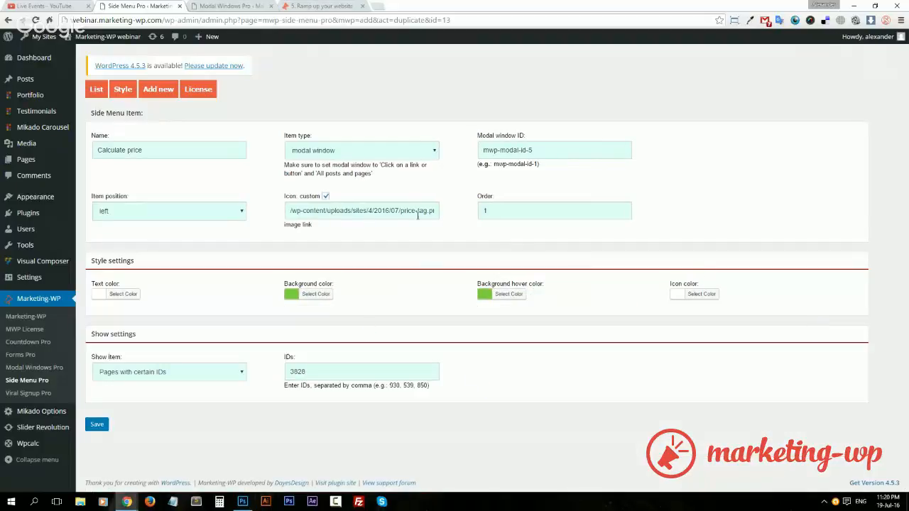
- Replace the custom image with the built-in fa-calculator icon
click(327, 196)
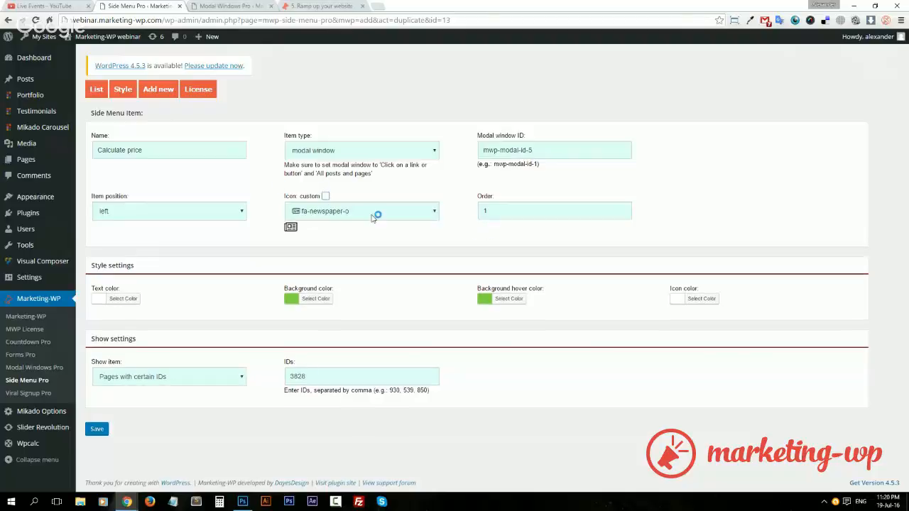
click(361, 210)
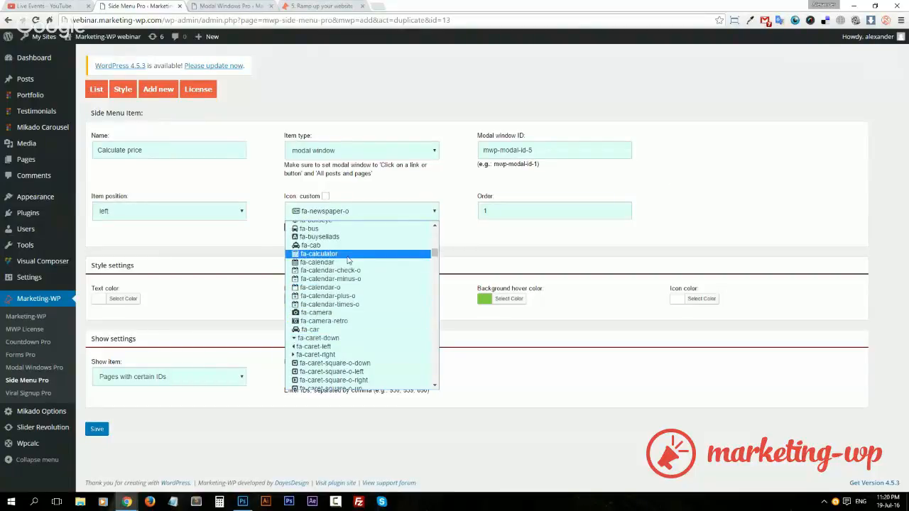
click(318, 253)
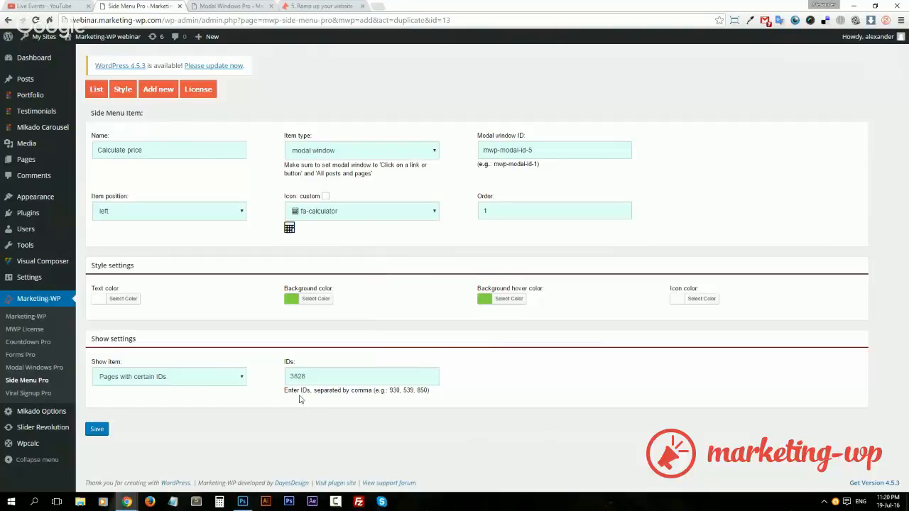
mouse_move(270, 384)
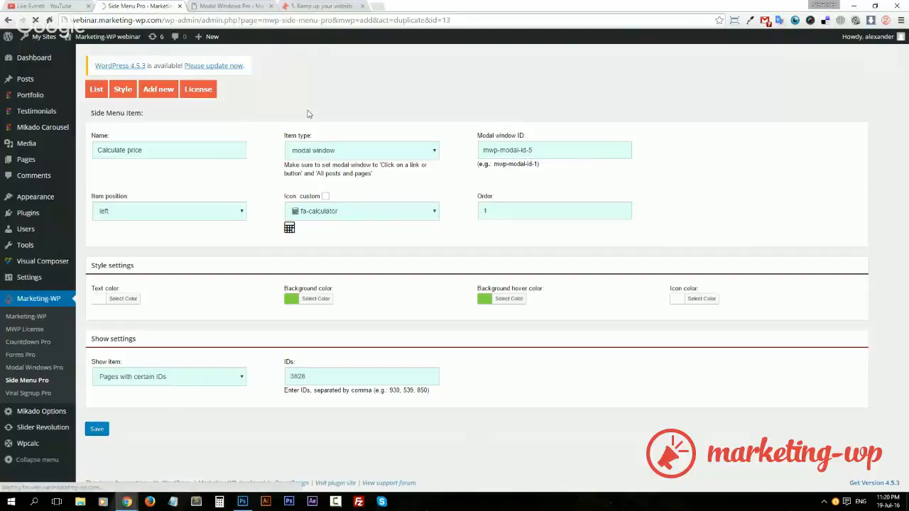
- Open the Estimate price modal for editing and check the Wpcalc calculator list
click(227, 6)
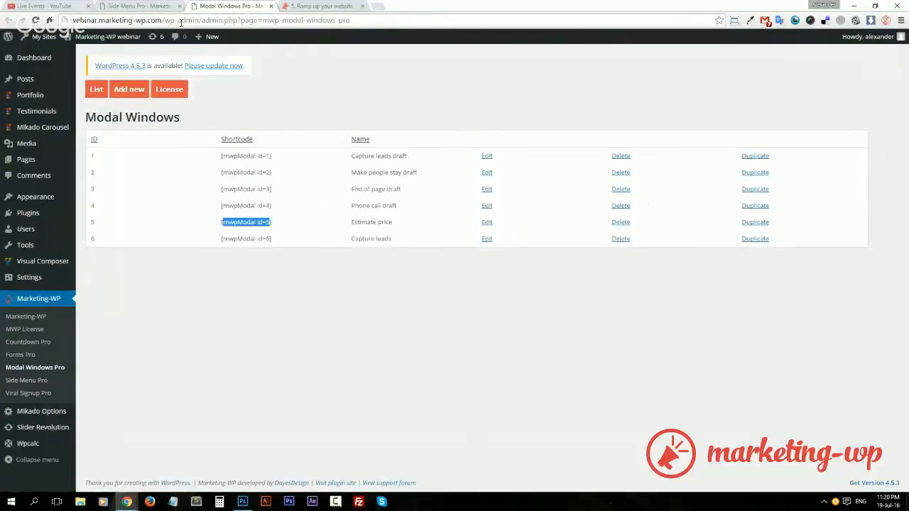
click(486, 222)
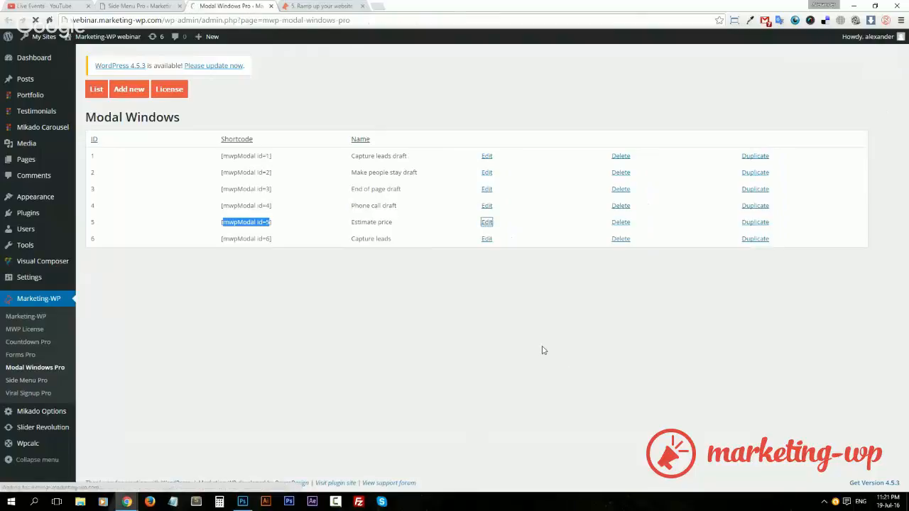
click(486, 222)
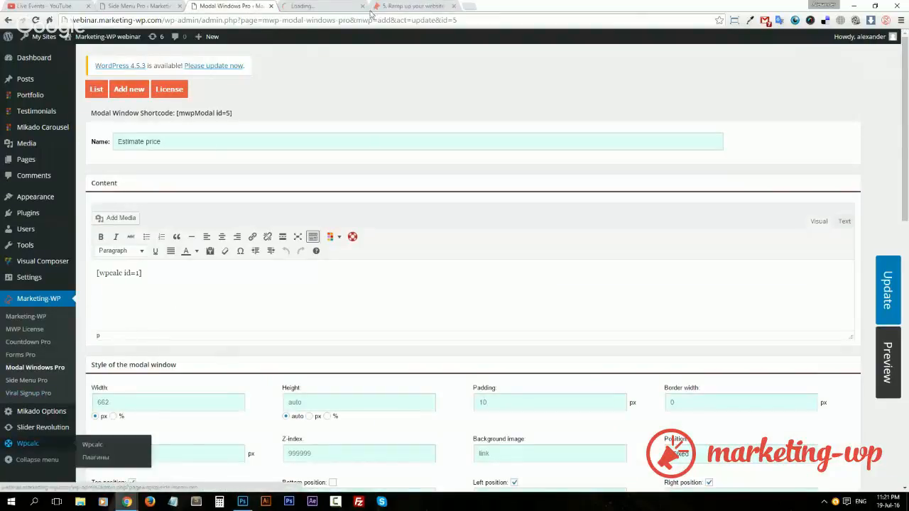
click(28, 444)
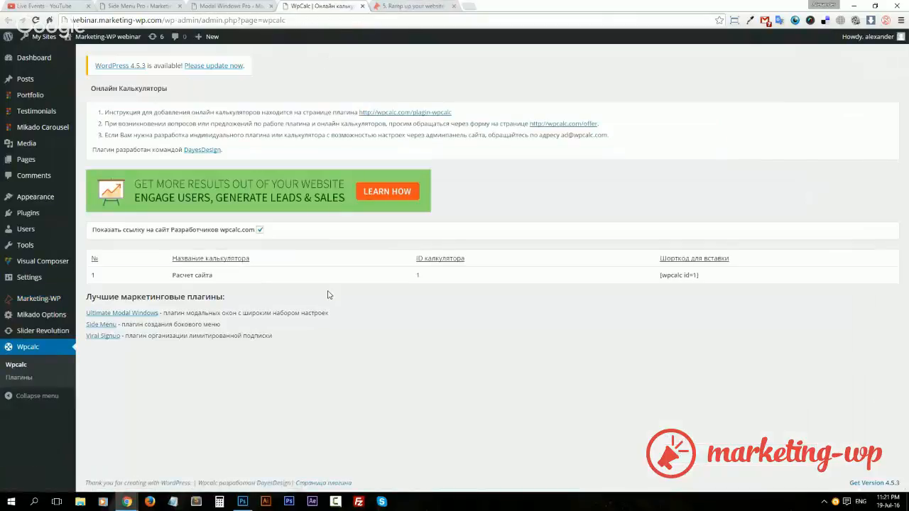
mouse_move(602, 298)
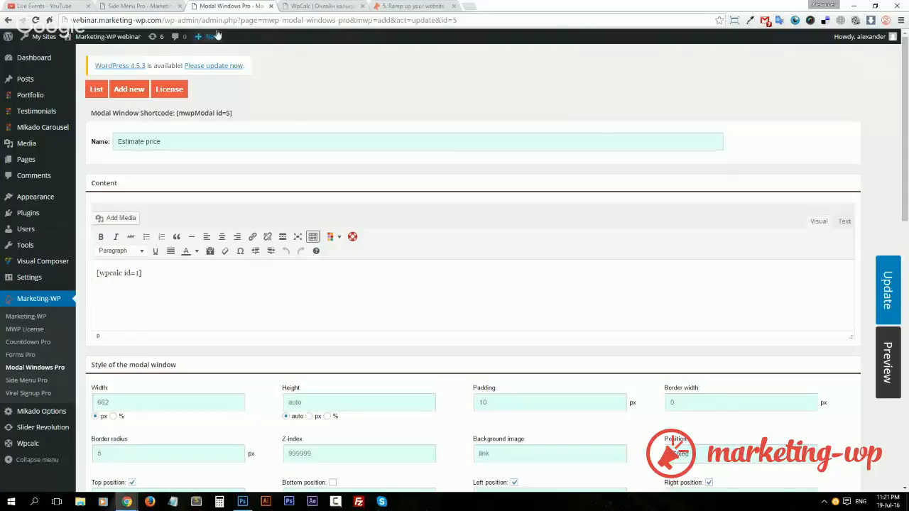
mouse_move(284, 115)
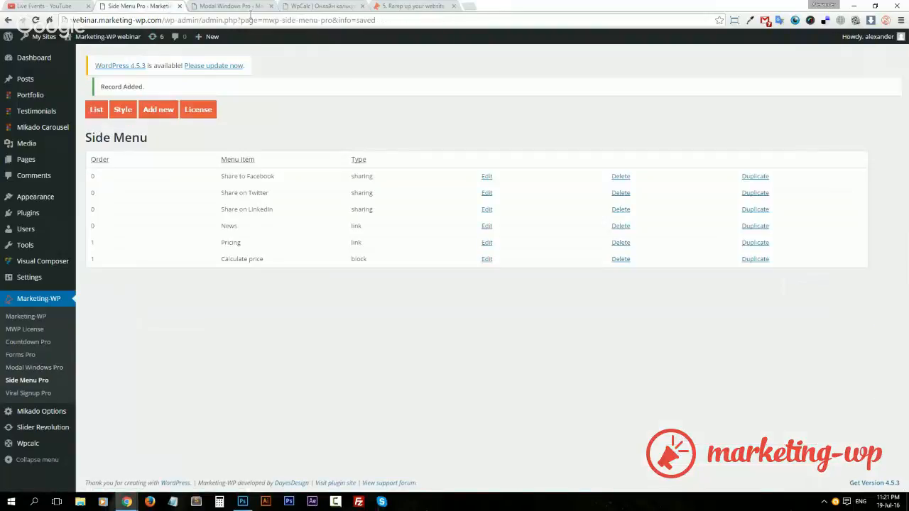
mouse_move(326, 6)
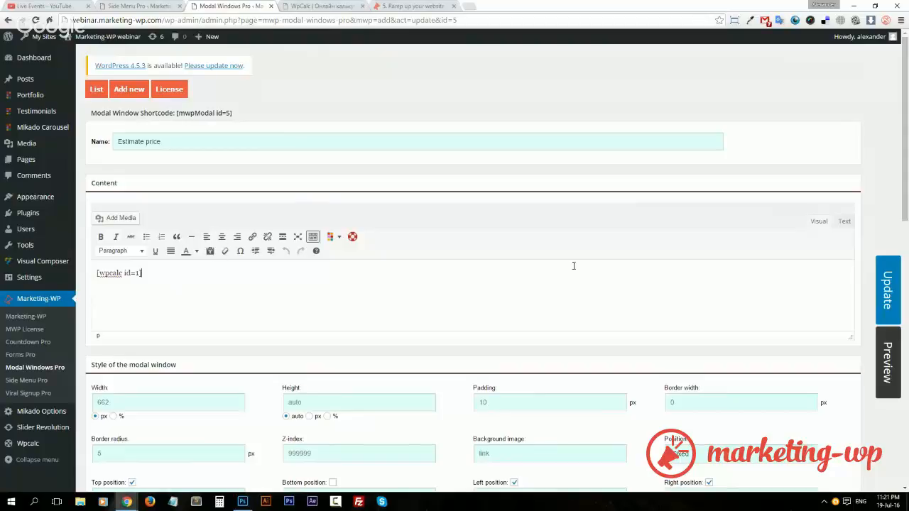
- Restrict the modal to page ID 3828, update it and switch to the live pricing page
scroll(down, 3)
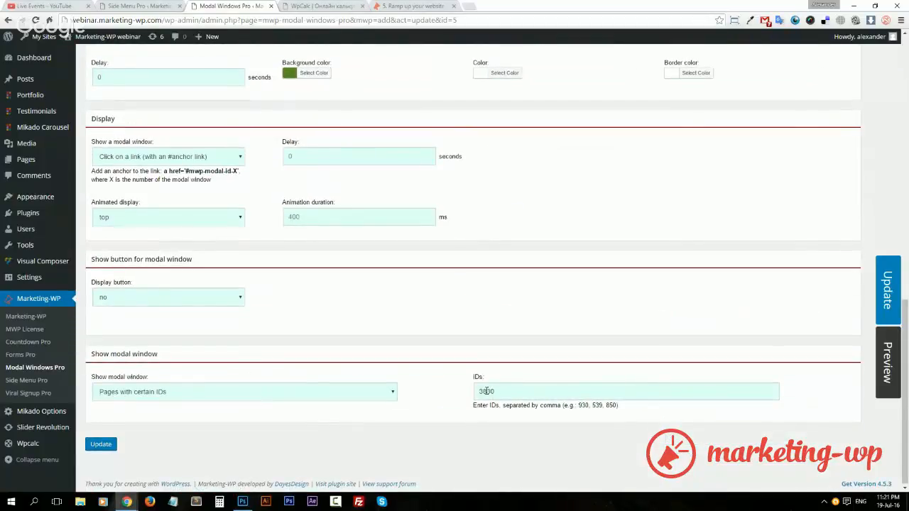
text(3828)
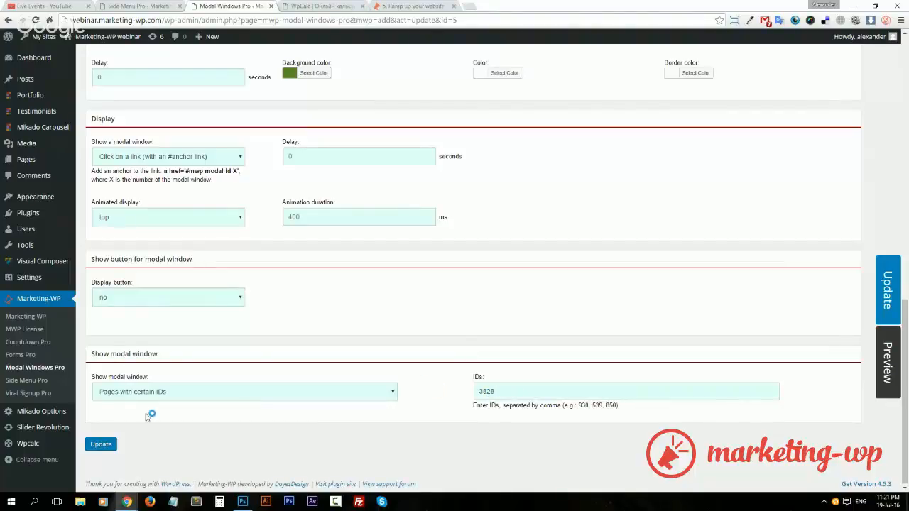
scroll(up, 3)
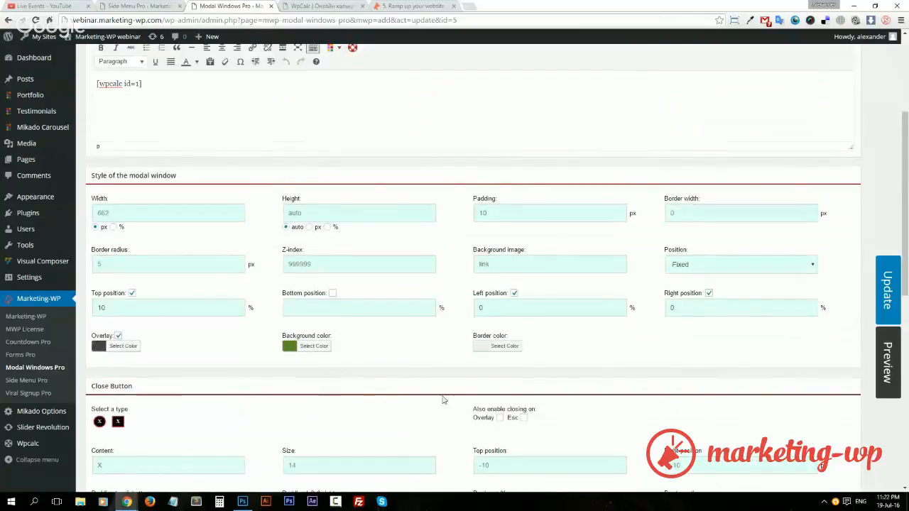
scroll(down, 3)
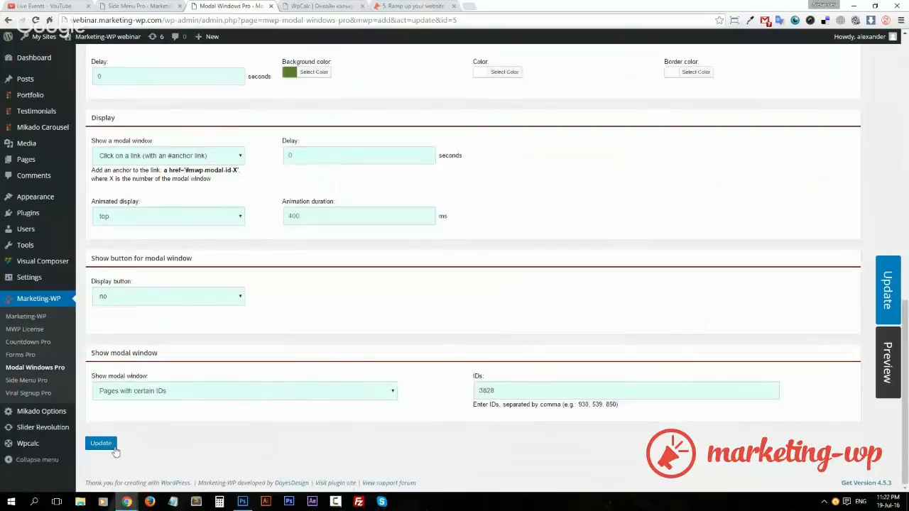
click(99, 444)
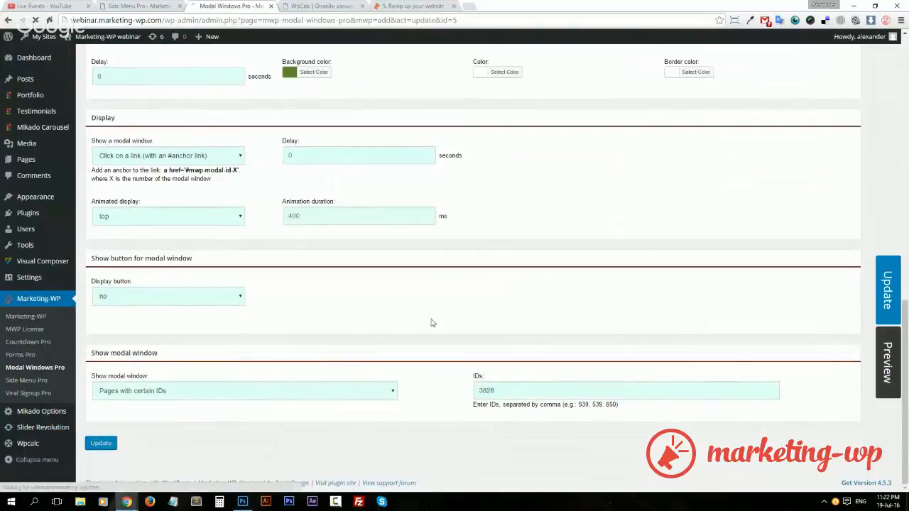
click(99, 443)
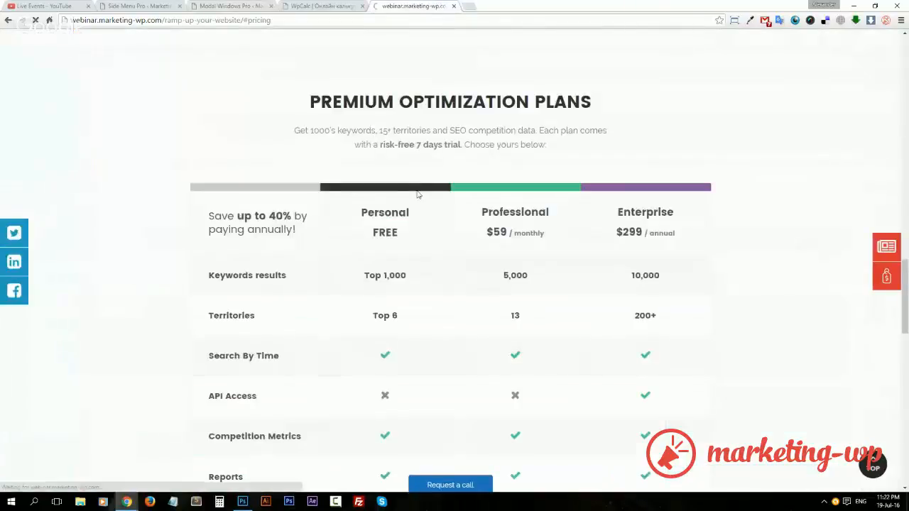
- Open the Calculate price pop-up and choose E-commerce Websites as the site type
scroll(down, 3)
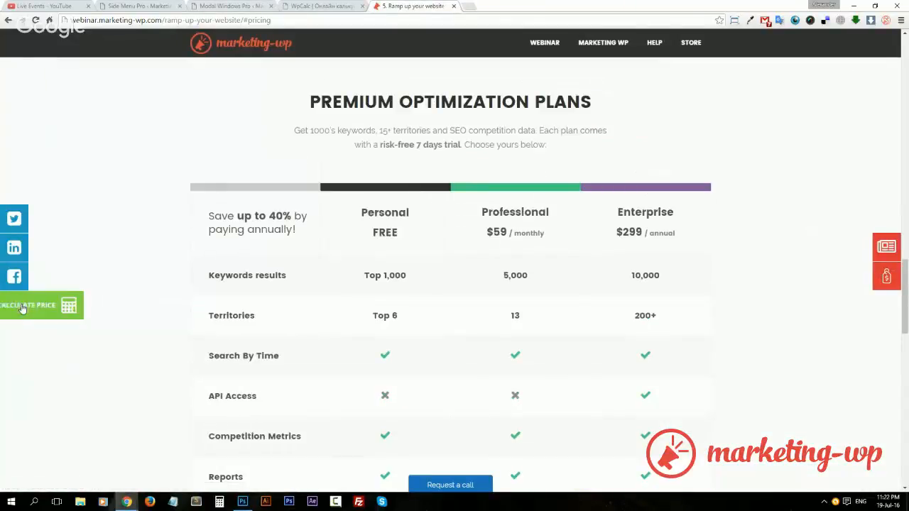
click(28, 305)
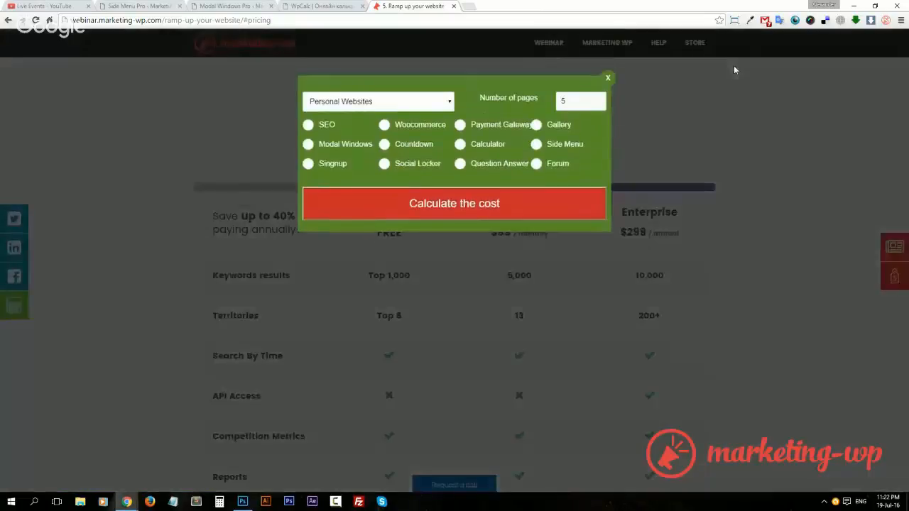
click(378, 100)
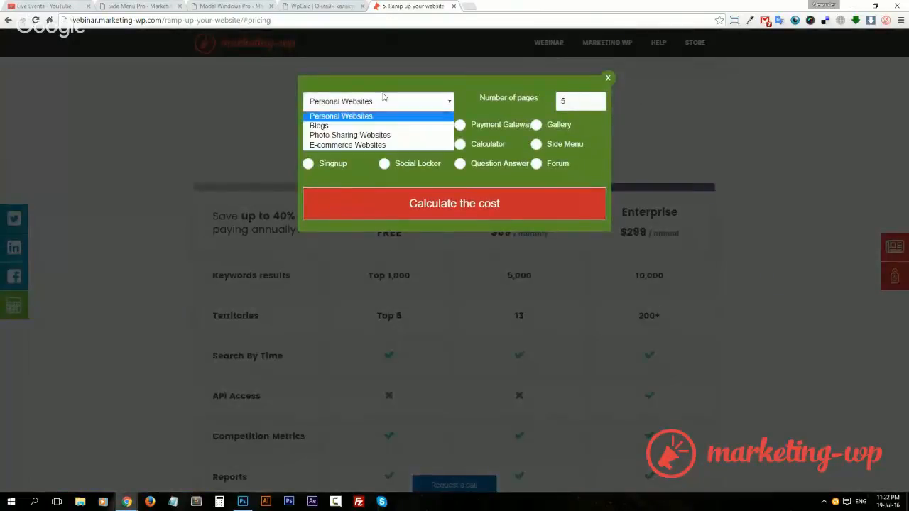
mouse_move(350, 135)
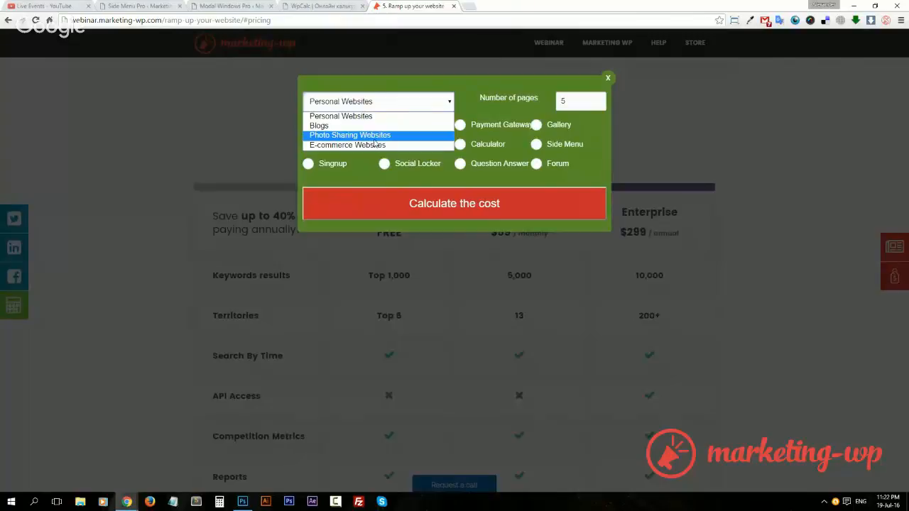
click(347, 145)
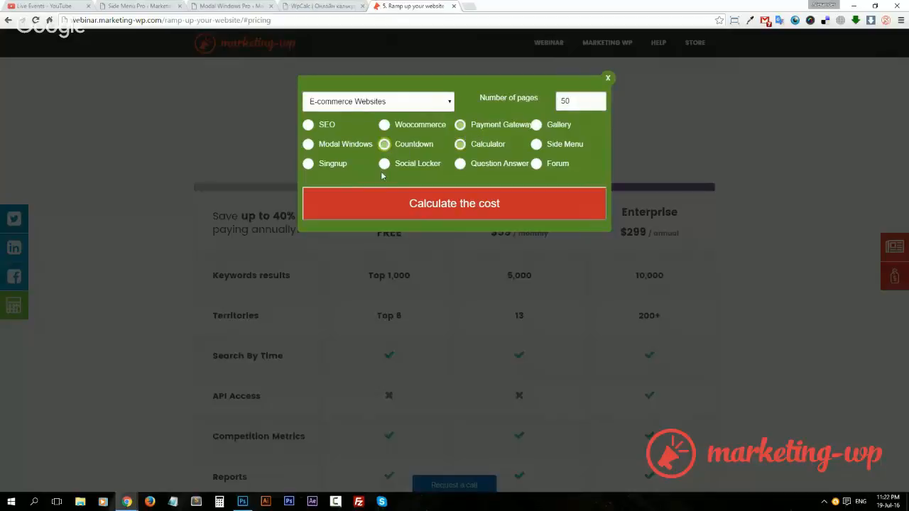
- Tick a module to reach the 5240 $ estimate, then close the pop-up
click(308, 163)
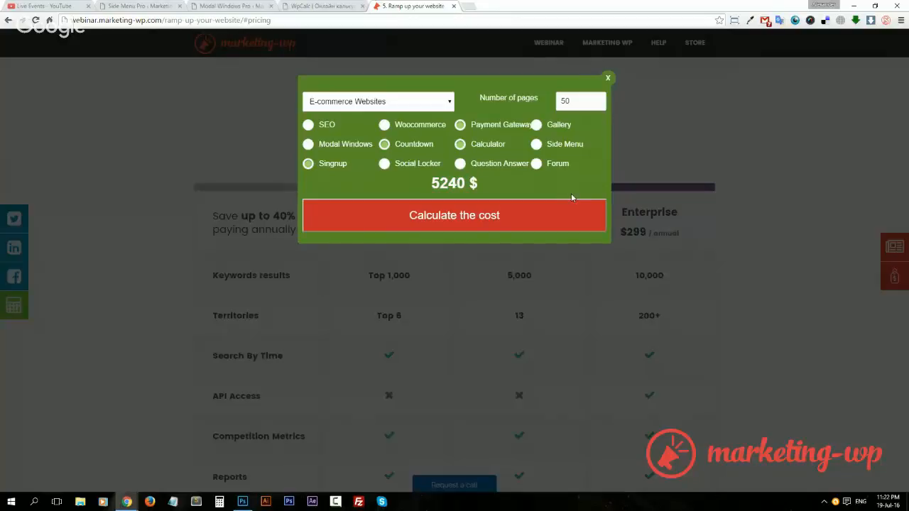
mouse_move(557, 63)
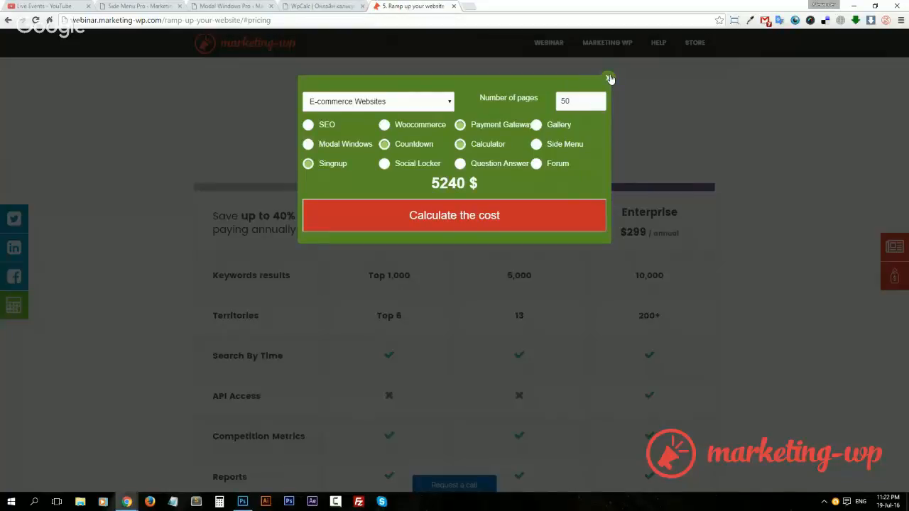
click(608, 74)
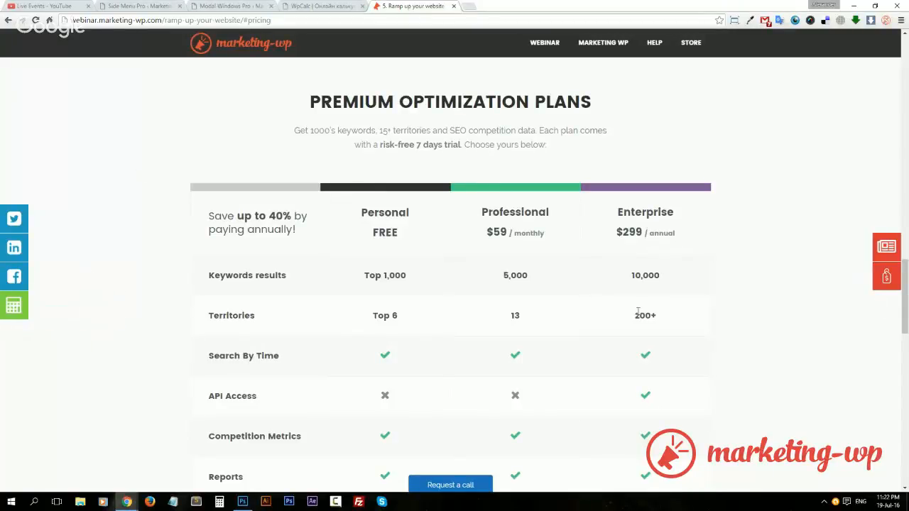
scroll(up, 3)
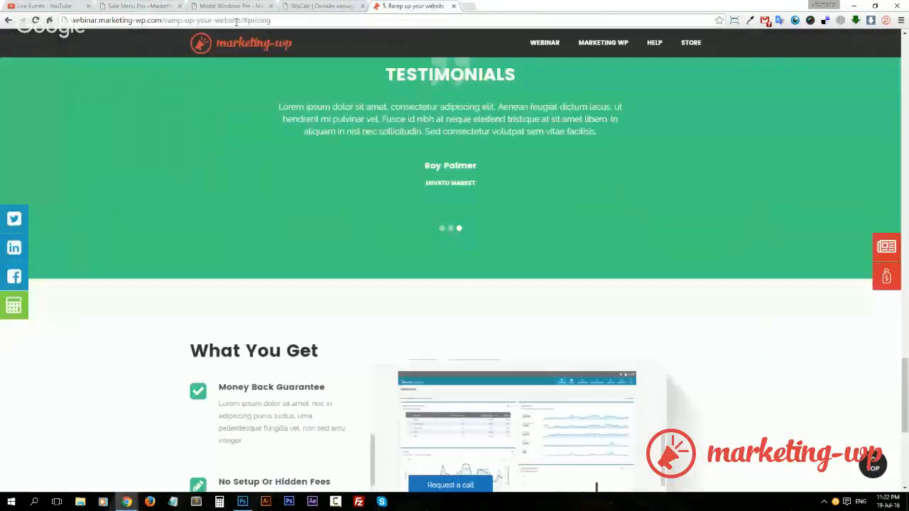
click(141, 6)
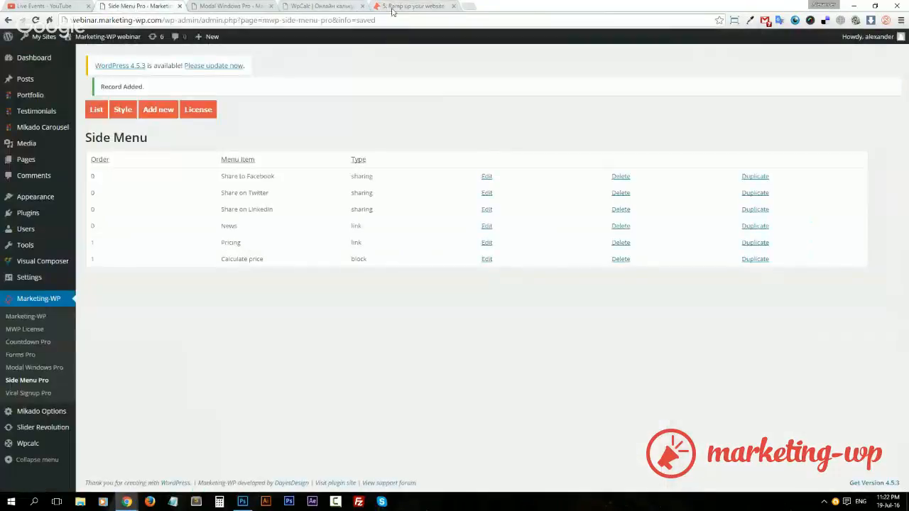
click(415, 6)
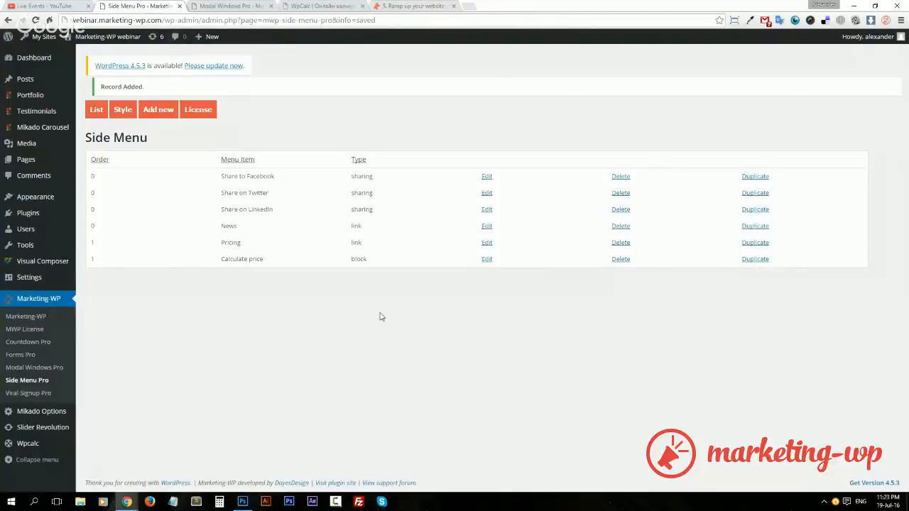
click(415, 5)
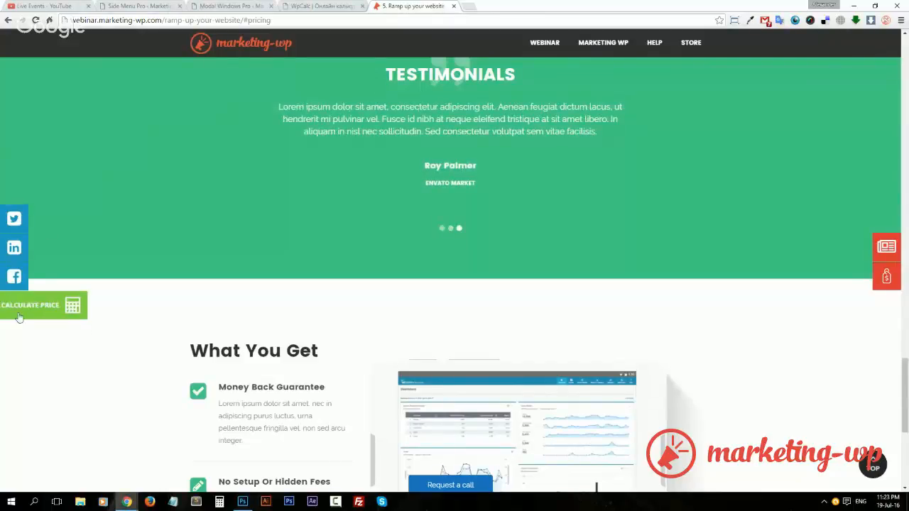
mouse_move(753, 361)
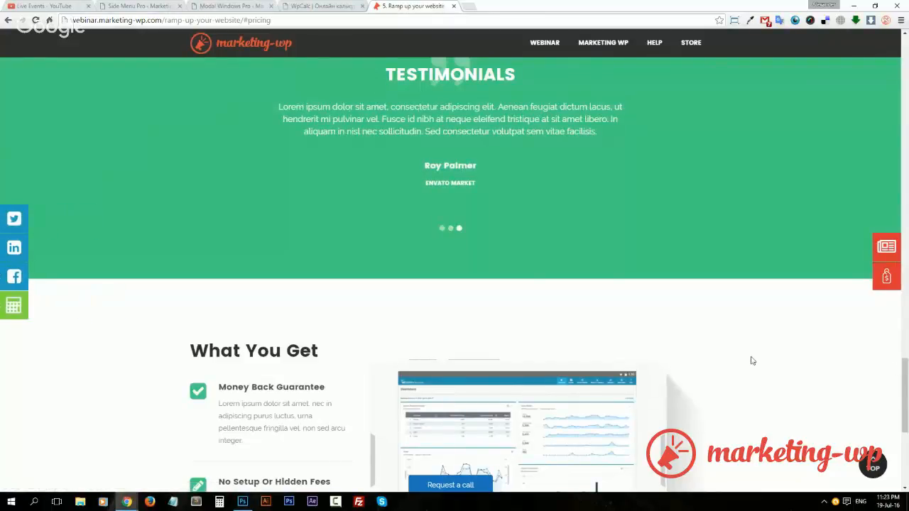